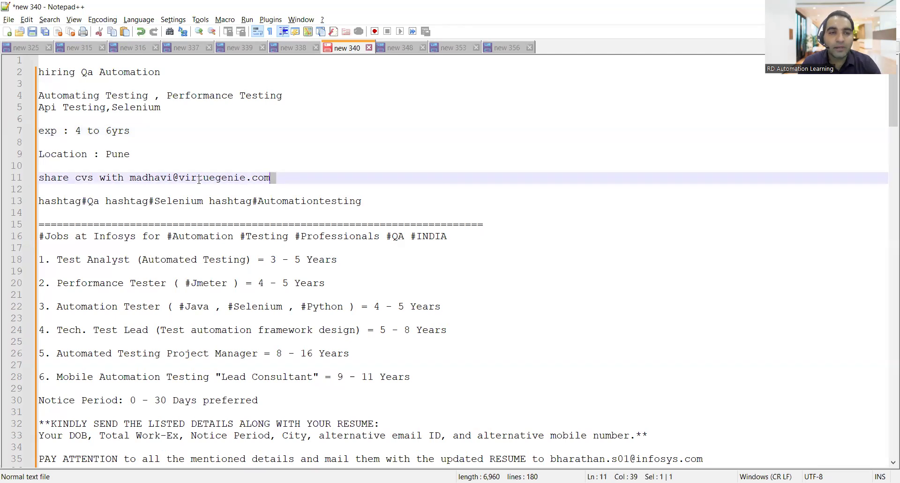
pyautogui.doubleClick(195, 177)
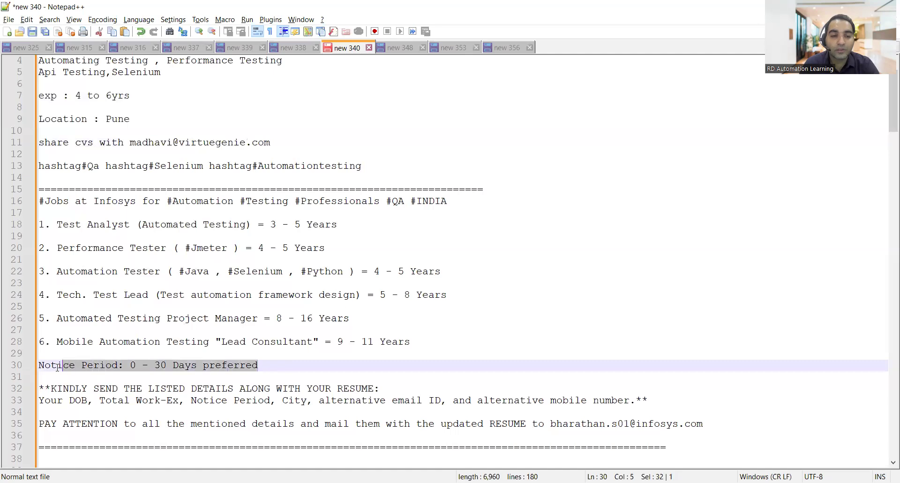
pyautogui.scroll(-3)
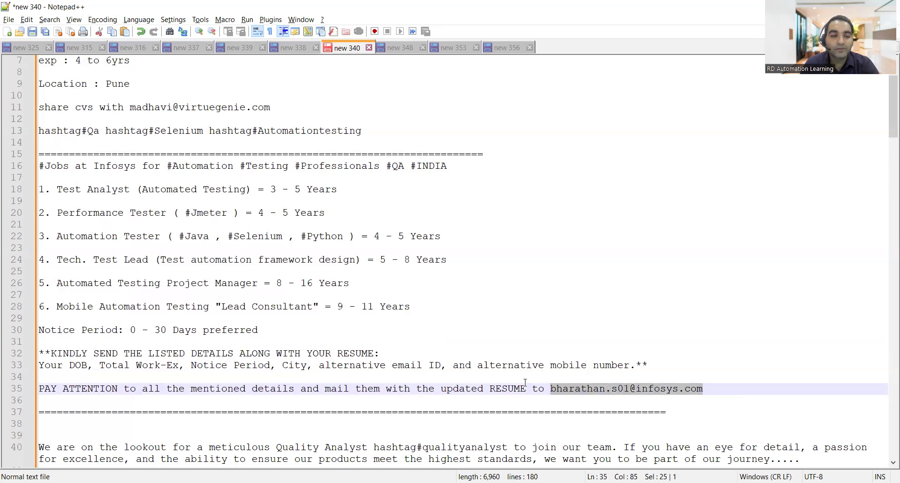
pyautogui.scroll(-3)
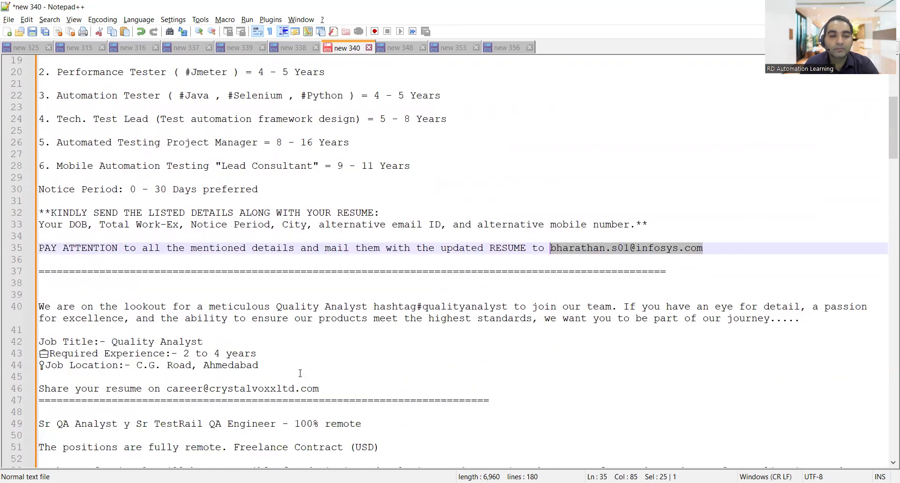
pyautogui.scroll(-3)
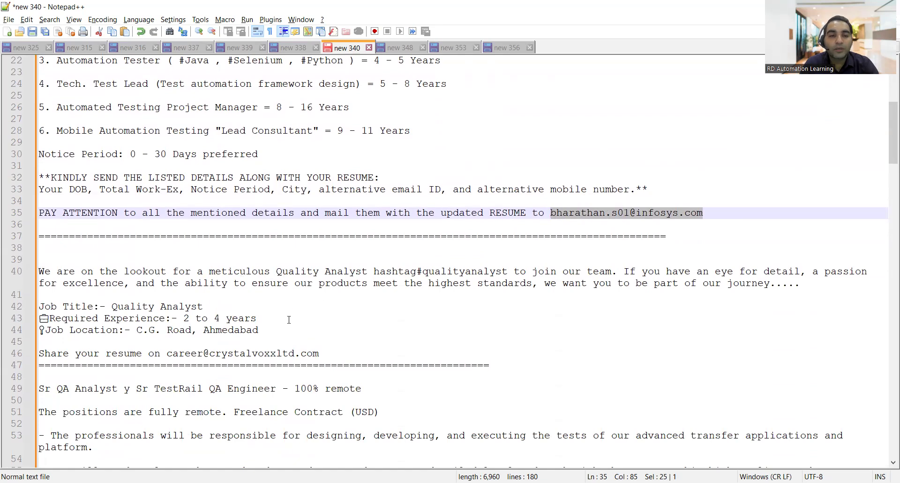
pyautogui.moveTo(281, 318)
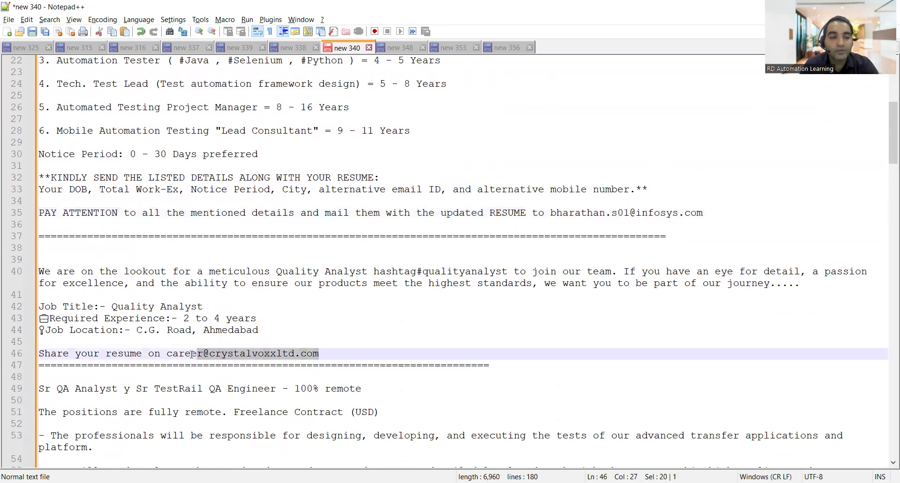
pyautogui.scroll(-3)
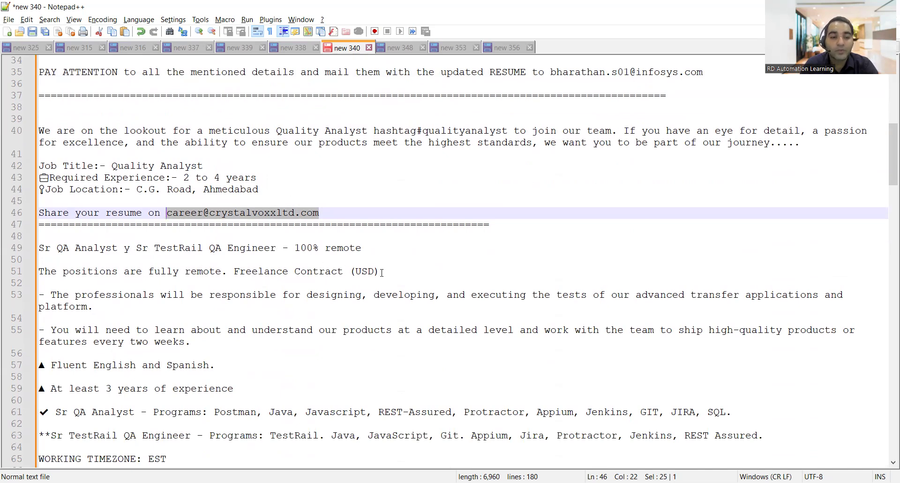
pyautogui.scroll(-3)
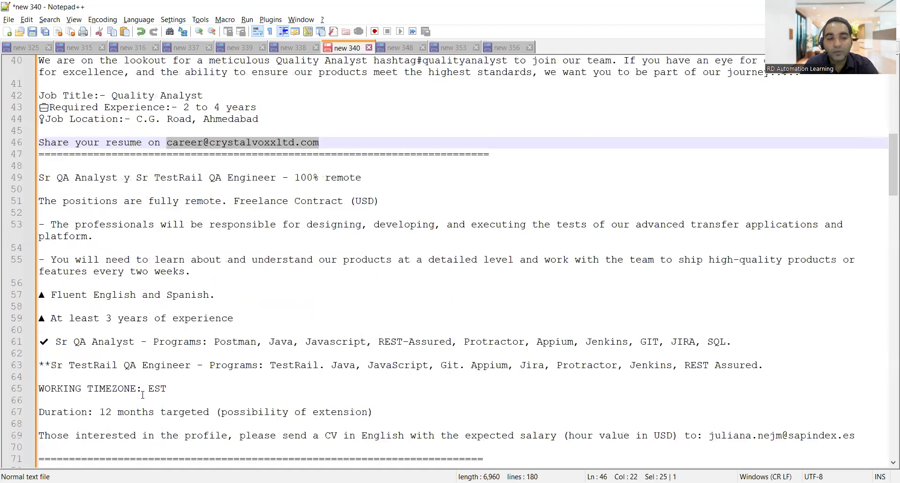
pyautogui.moveTo(147, 388)
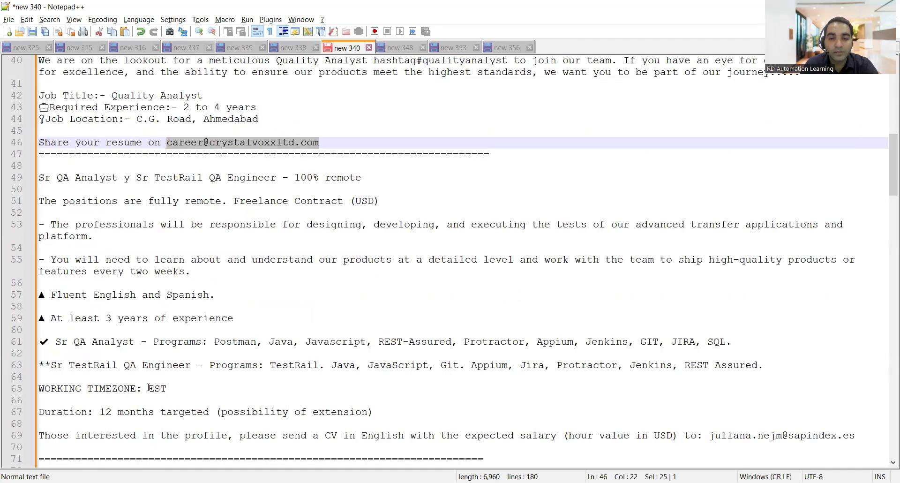
pyautogui.scroll(-3)
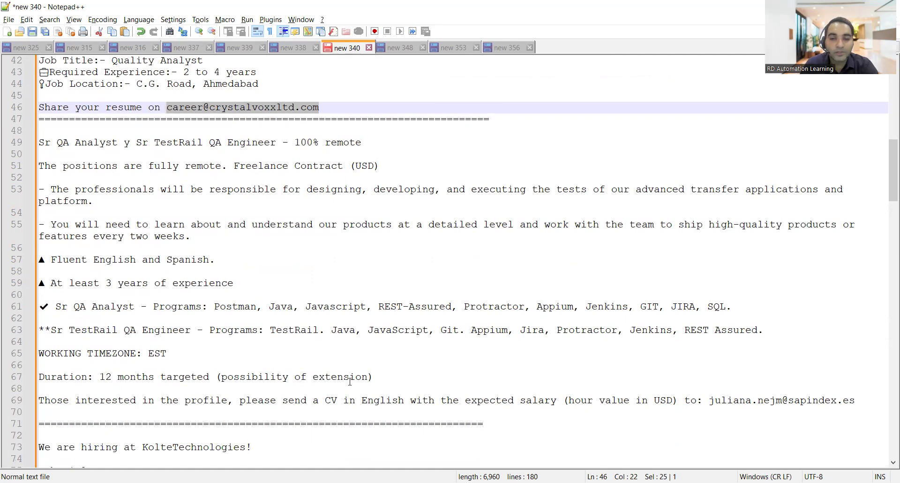
pyautogui.moveTo(860, 398)
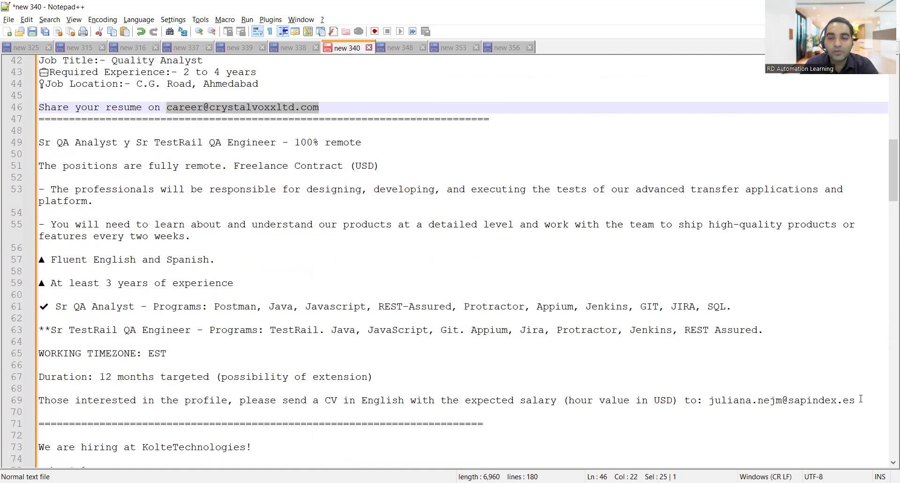
pyautogui.doubleClick(781, 400)
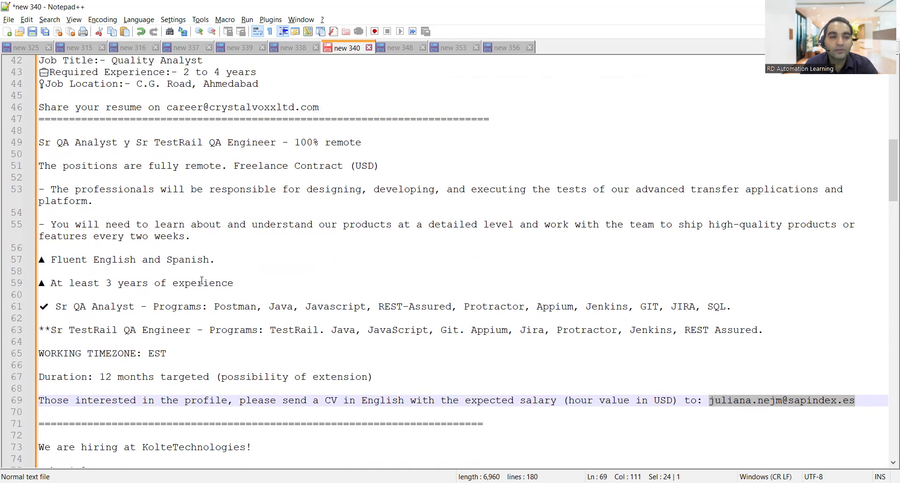
pyautogui.scroll(-3)
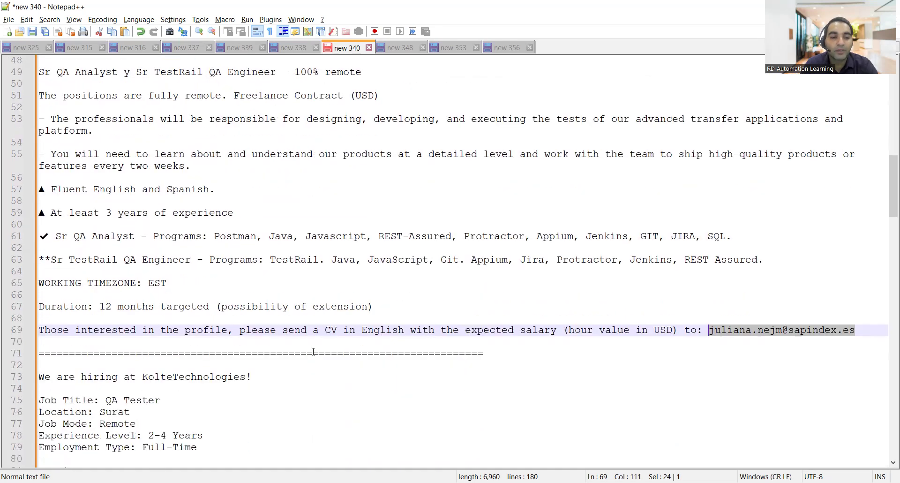
pyautogui.scroll(-3)
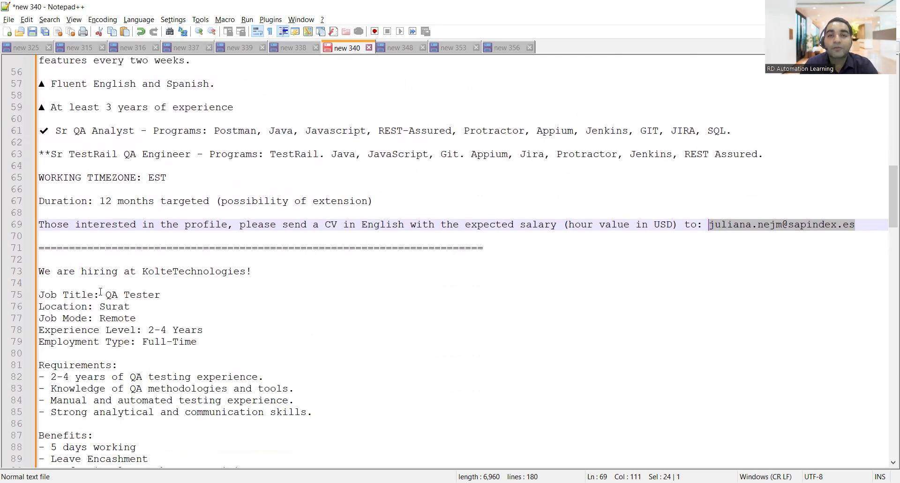
pyautogui.doubleClick(113, 306)
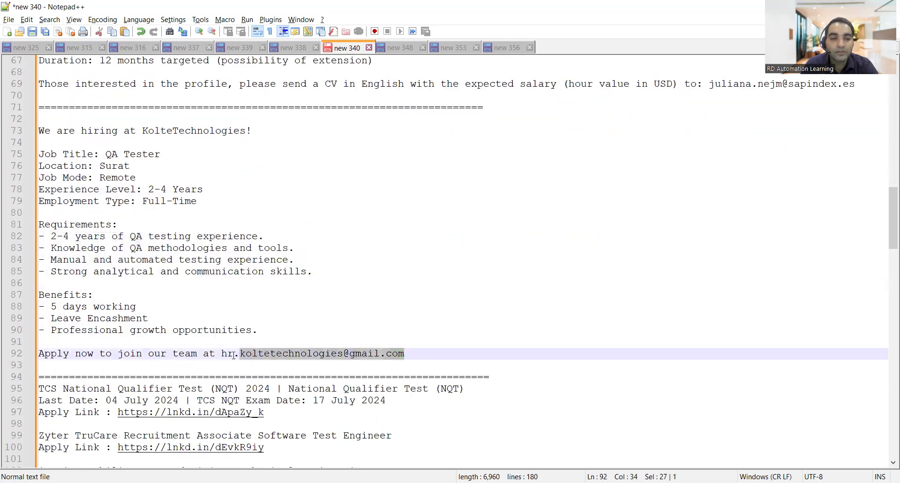
pyautogui.scroll(-3)
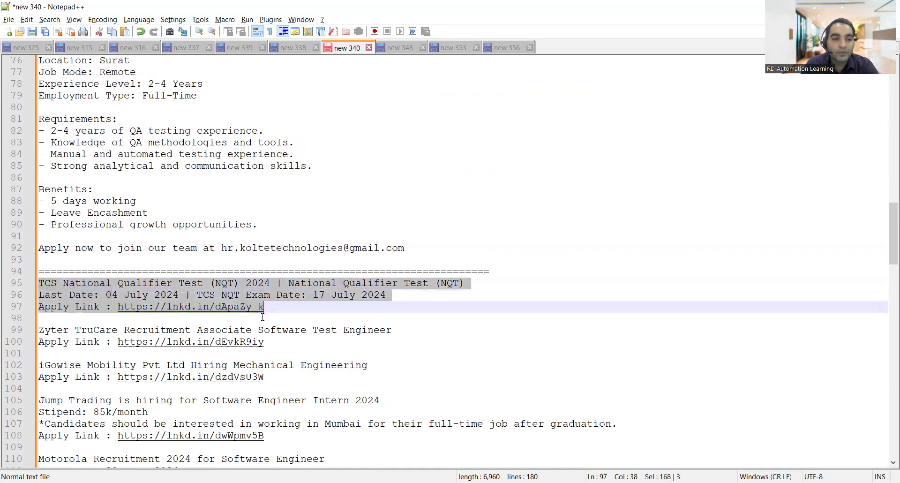
pyautogui.scroll(-3)
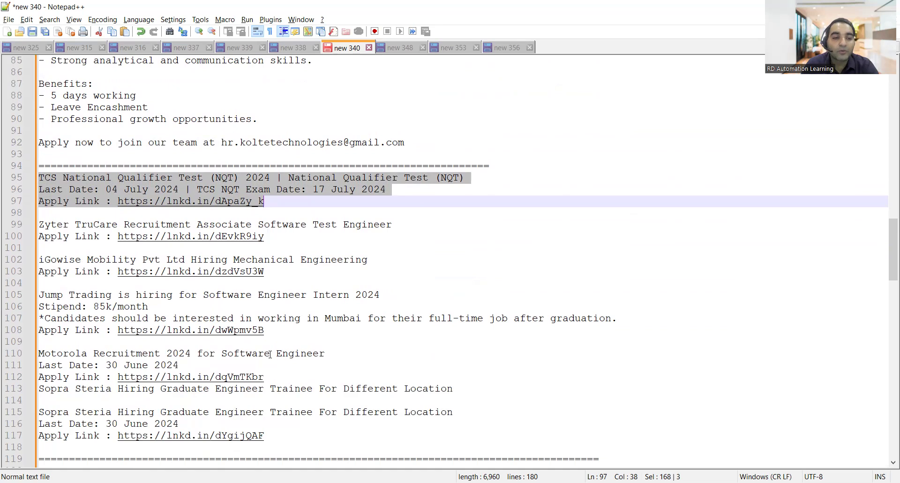
pyautogui.scroll(-3)
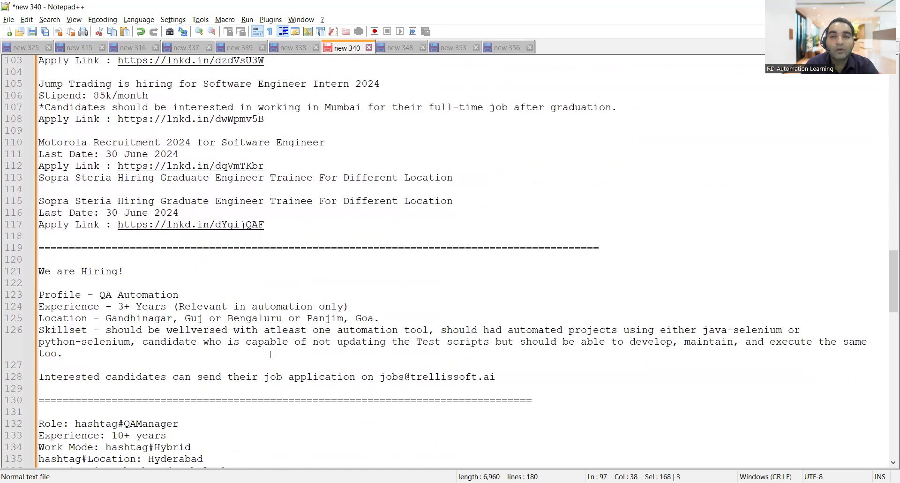
pyautogui.scroll(-3)
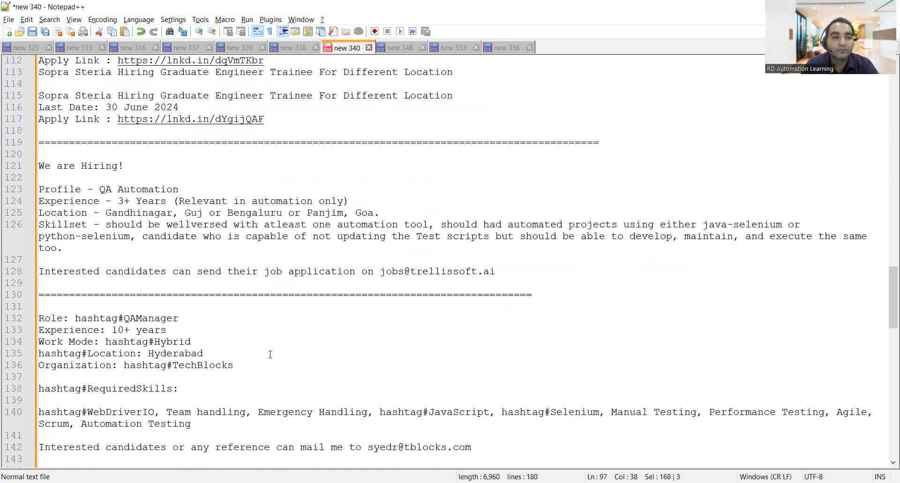
pyautogui.scroll(-3)
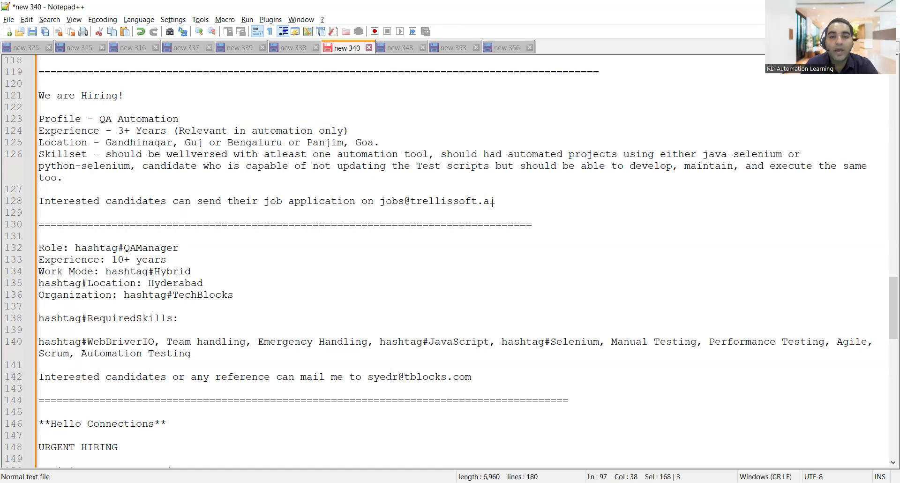
pyautogui.doubleClick(436, 200)
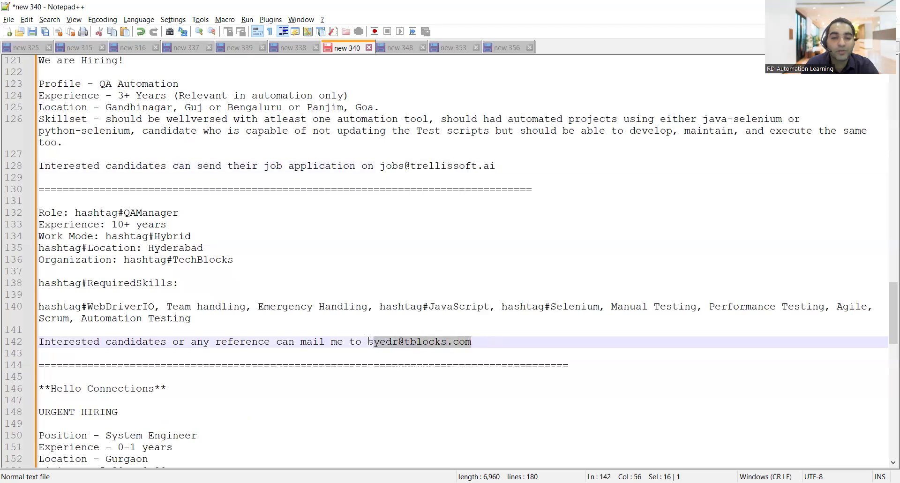
pyautogui.scroll(-3)
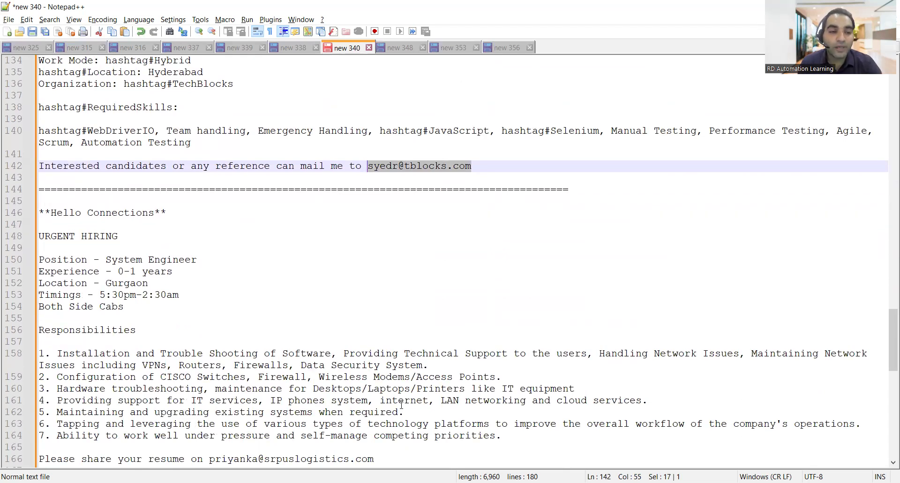
pyautogui.scroll(-3)
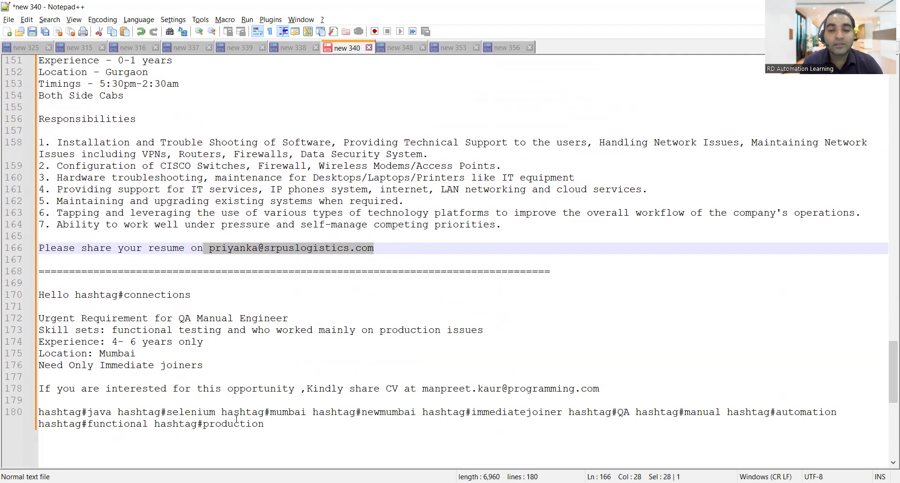
pyautogui.moveTo(659, 340)
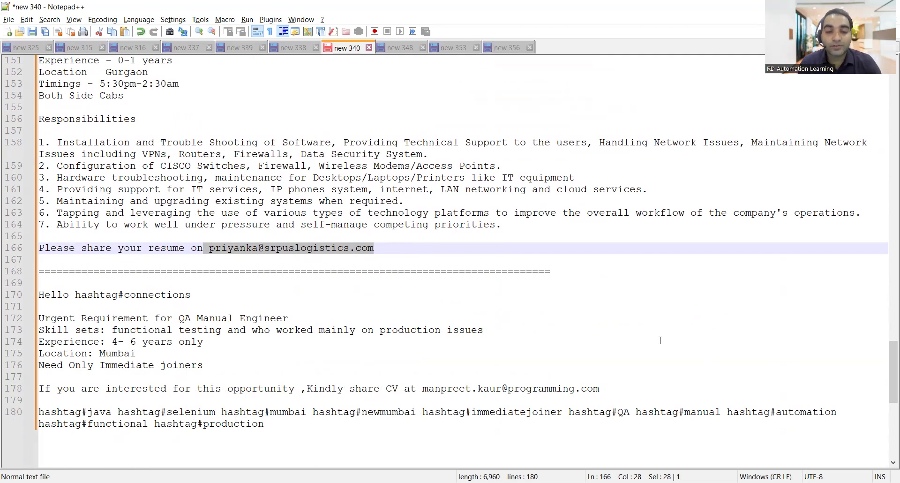